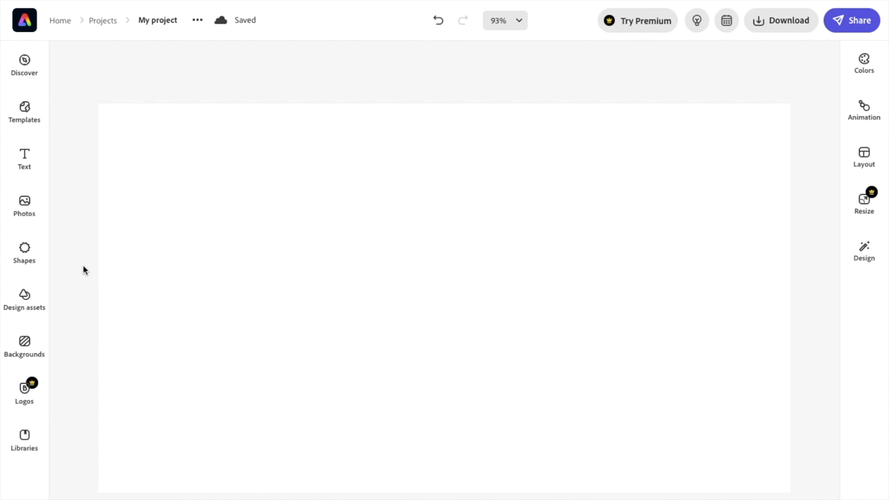
{"action": "mouse_move", "coordinate": [365, 254]}
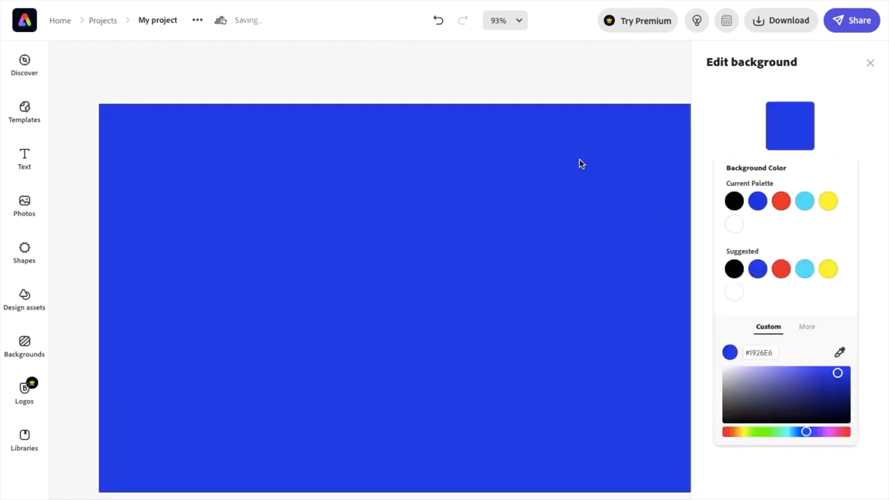
Close the Edit background panel after applying the blue #1926E6 page background
{"action": "left_click", "coordinate": [871, 62]}
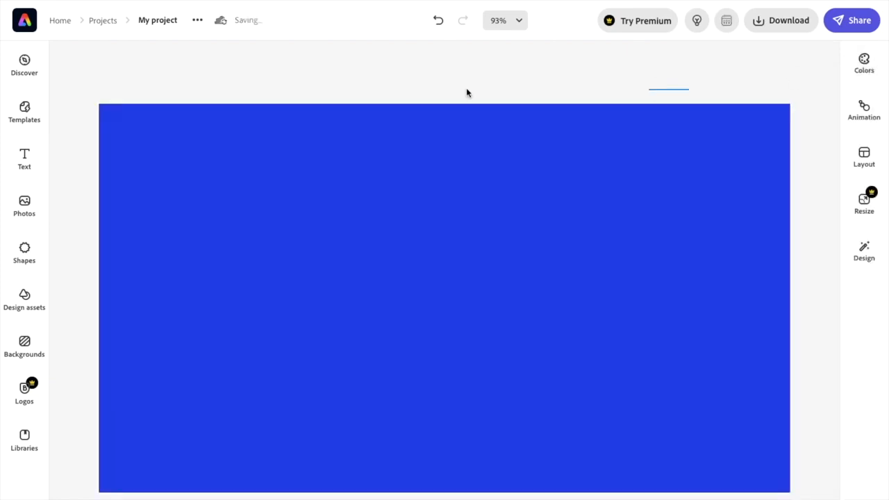
Add the overhead basketball court stock photo from Photos, centred on the blue page
{"action": "left_click", "coordinate": [25, 200]}
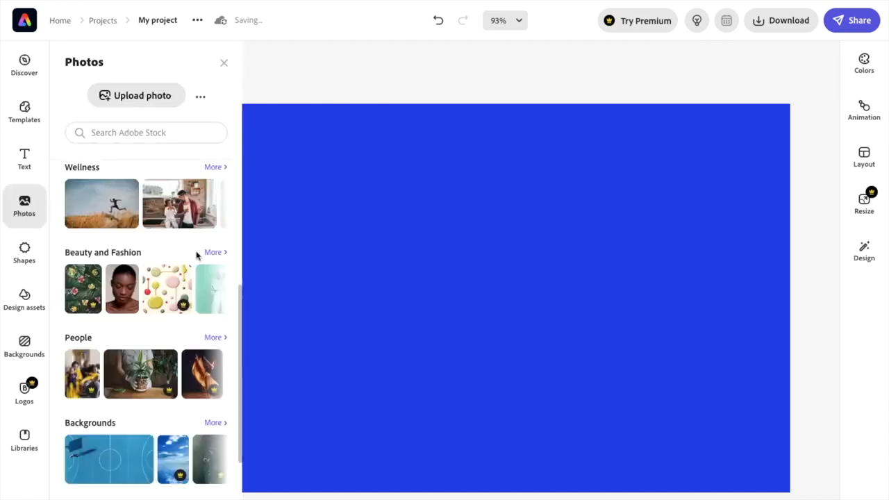
{"action": "mouse_move", "coordinate": [115, 403]}
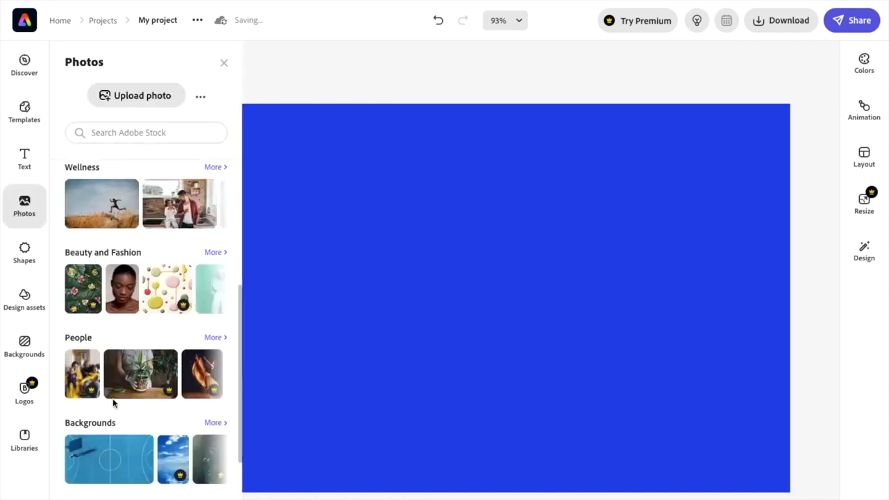
{"action": "scroll", "scroll_direction": "down", "scroll_amount": 3}
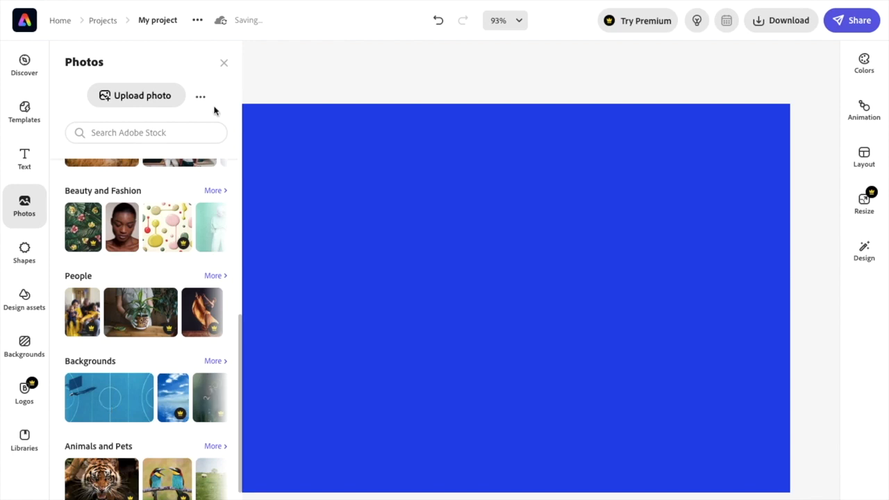
{"action": "left_click", "coordinate": [109, 396]}
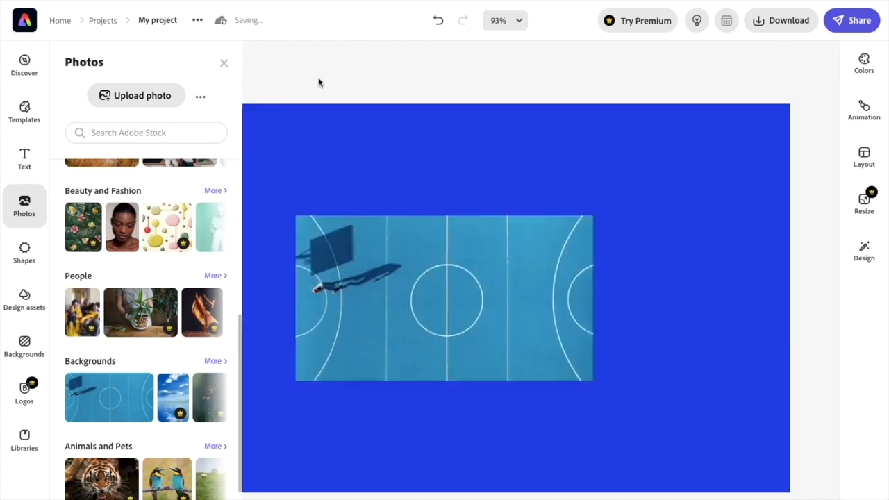
{"action": "left_click", "coordinate": [224, 63]}
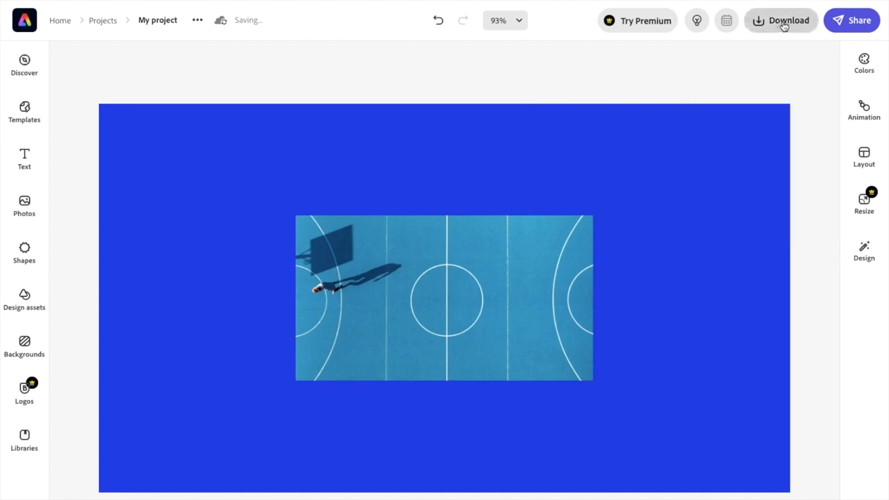
Download the design with PDF chosen as the file type
{"action": "left_click", "coordinate": [781, 21]}
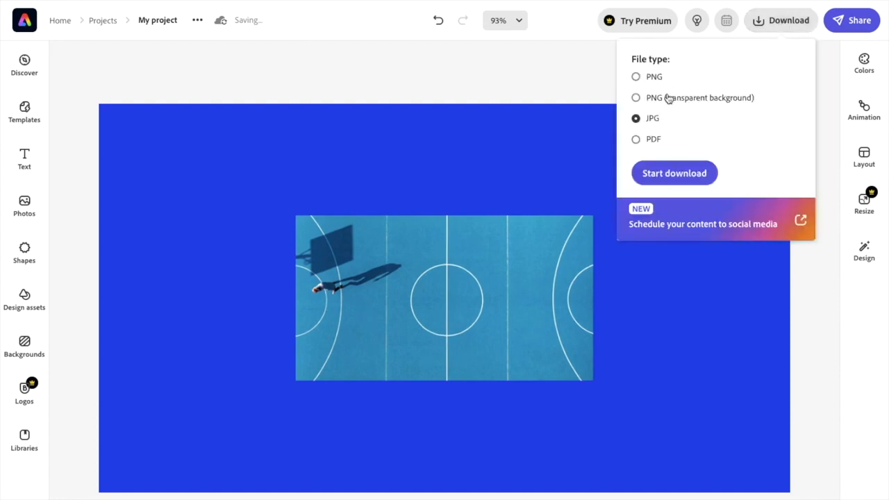
{"action": "mouse_move", "coordinate": [655, 103]}
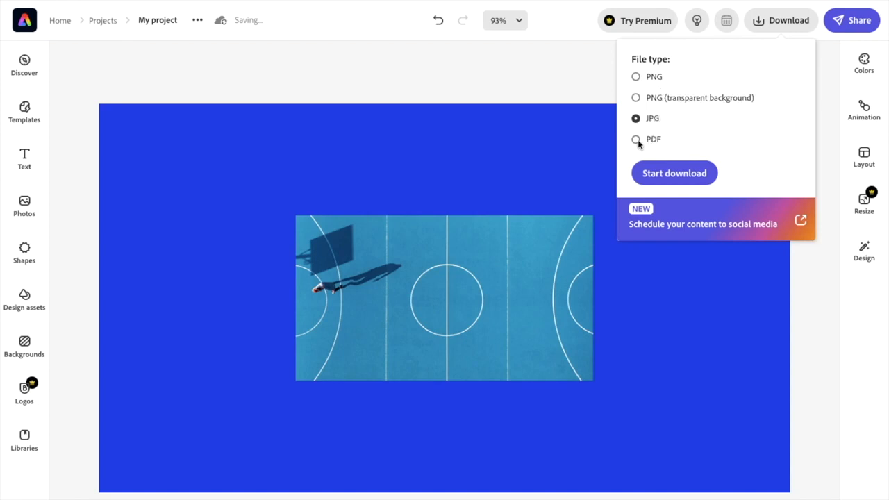
{"action": "left_click", "coordinate": [636, 139]}
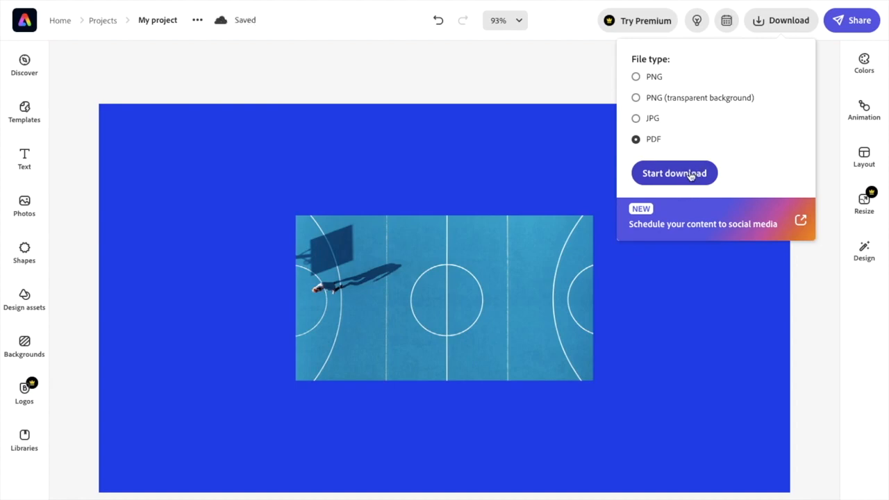
{"action": "left_click", "coordinate": [674, 173]}
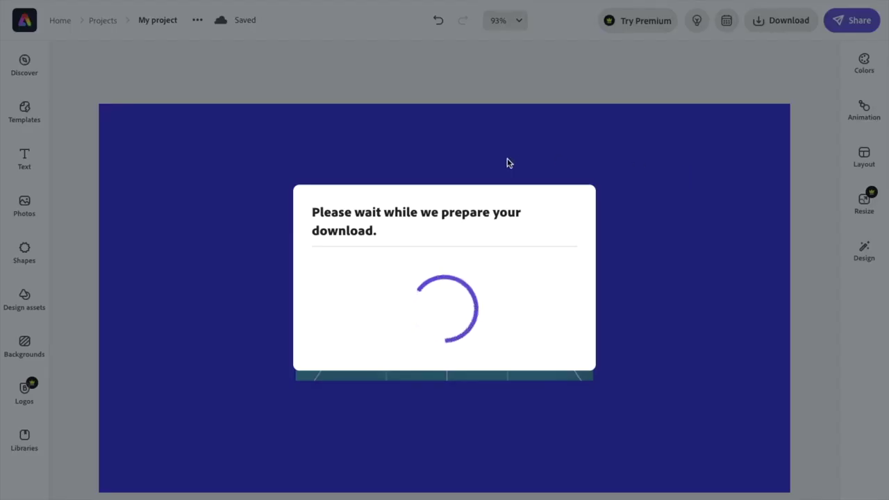
{"action": "mouse_move", "coordinate": [506, 162]}
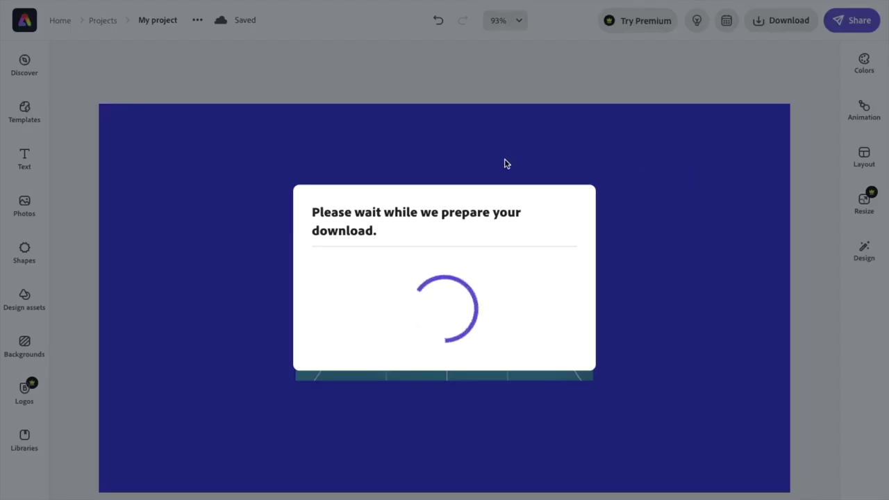